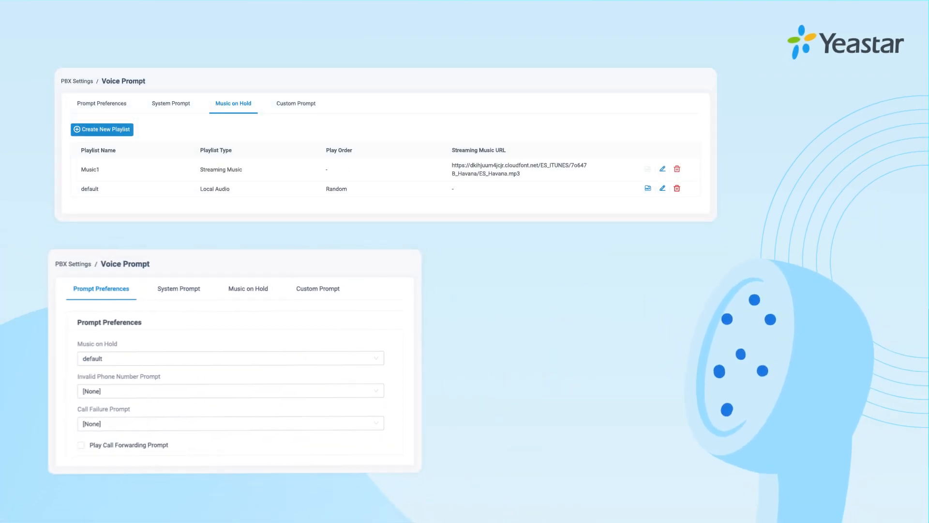
- Sign in and show the Music on Hold playlists under Voice Prompt
{"action": "left_click", "coordinate": [231, 357]}
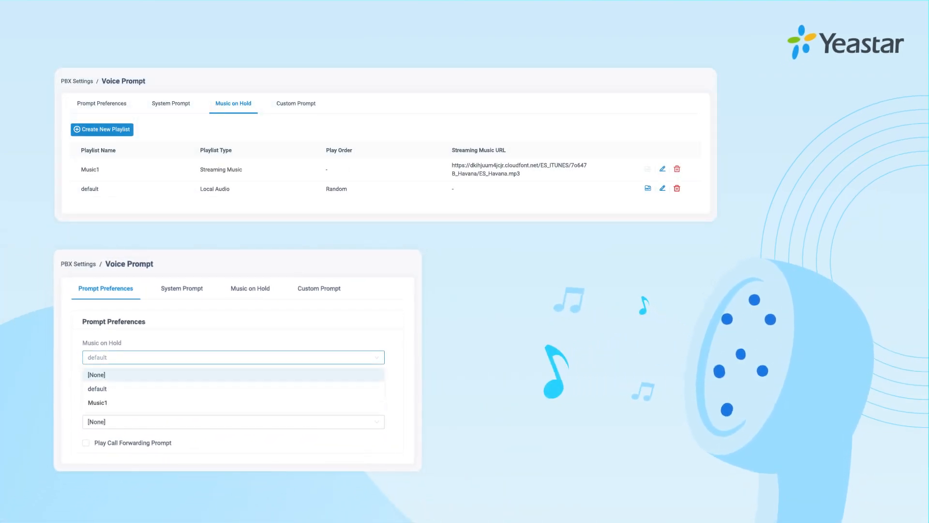
{"action": "left_click", "coordinate": [97, 403]}
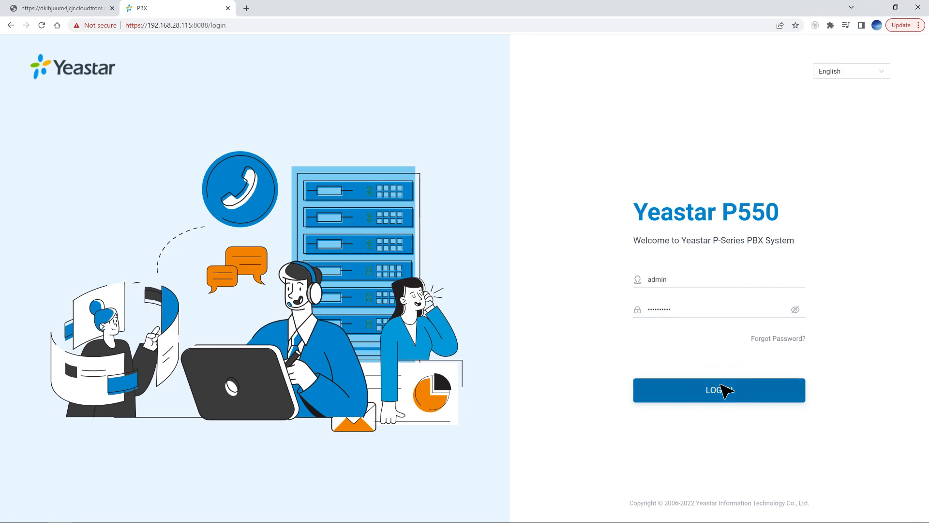
{"action": "left_click", "coordinate": [719, 390]}
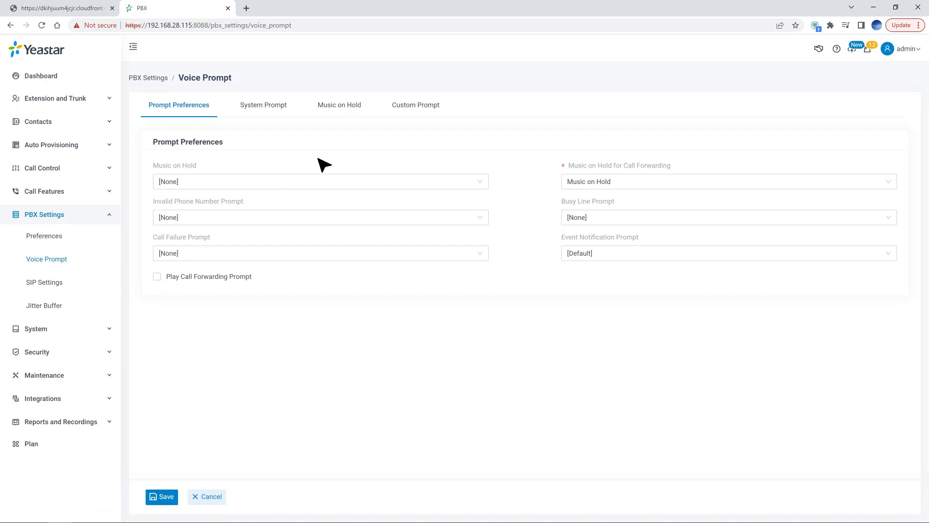
{"action": "left_click", "coordinate": [338, 105]}
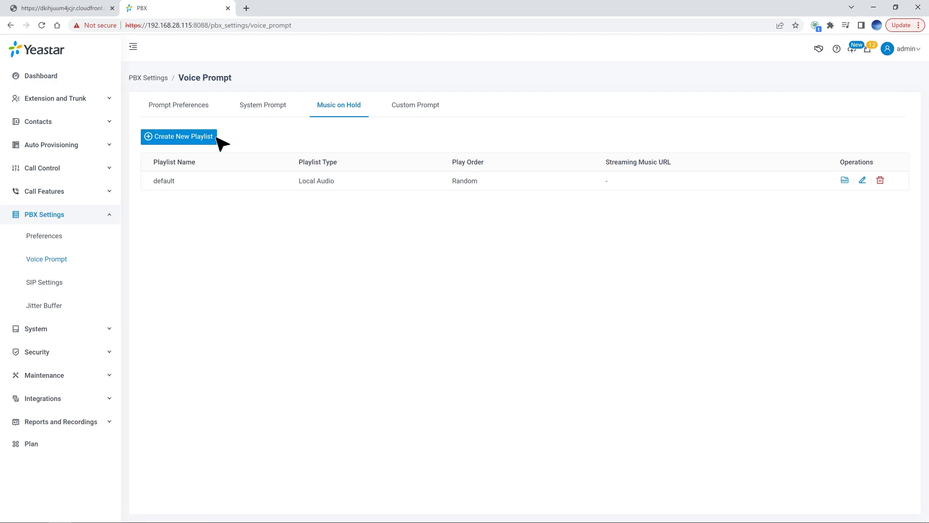
- Start a new Streaming Music playlist named Music1
{"action": "left_click", "coordinate": [178, 136]}
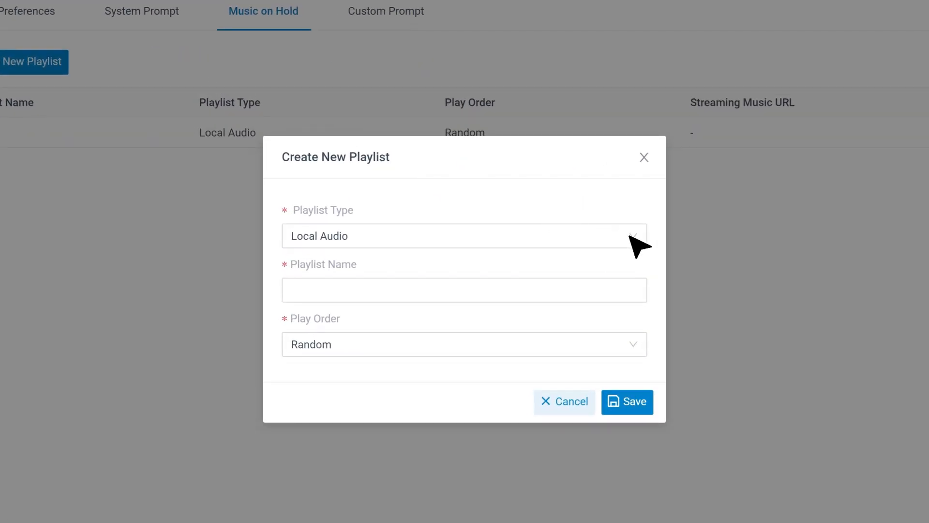
{"action": "left_click", "coordinate": [464, 236]}
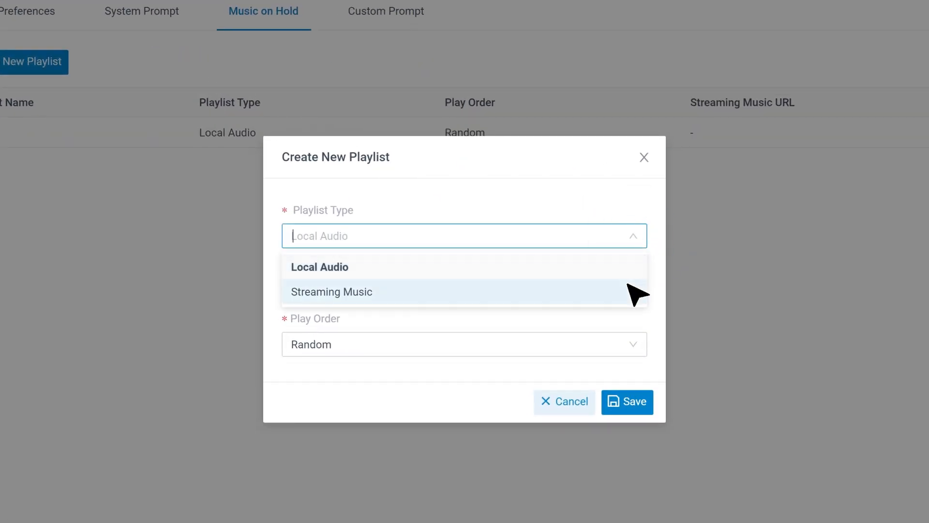
{"action": "left_click", "coordinate": [331, 291]}
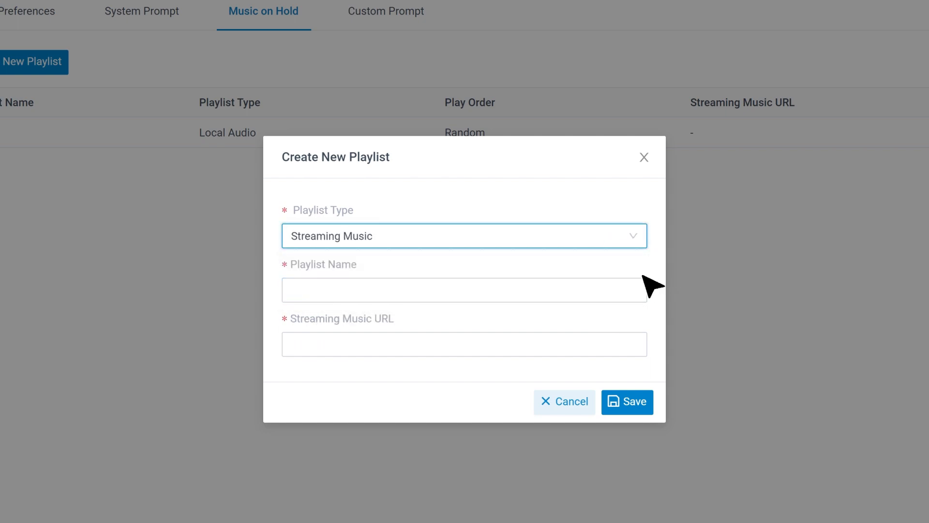
{"action": "type", "text": "Music1"}
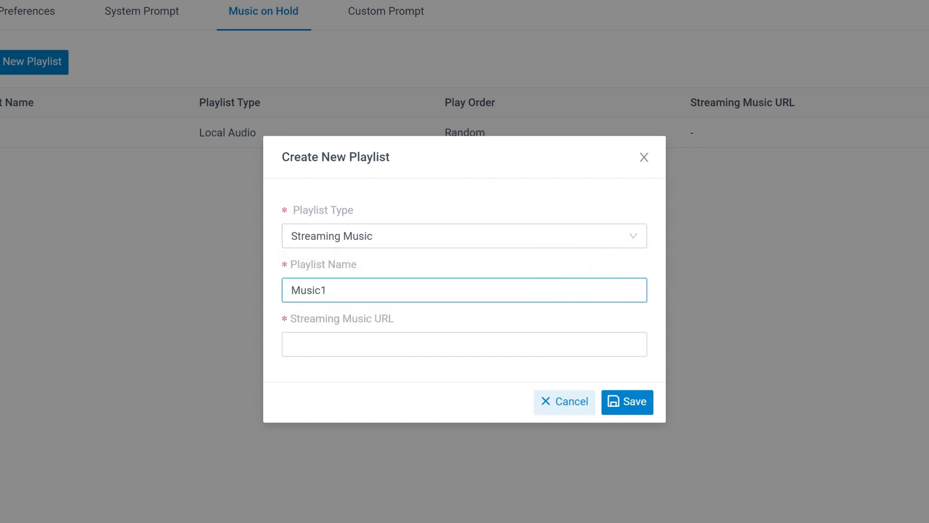
- Paste the Havana MP3 stream URL into Music1 and save the playlist
{"action": "left_click", "coordinate": [463, 343]}
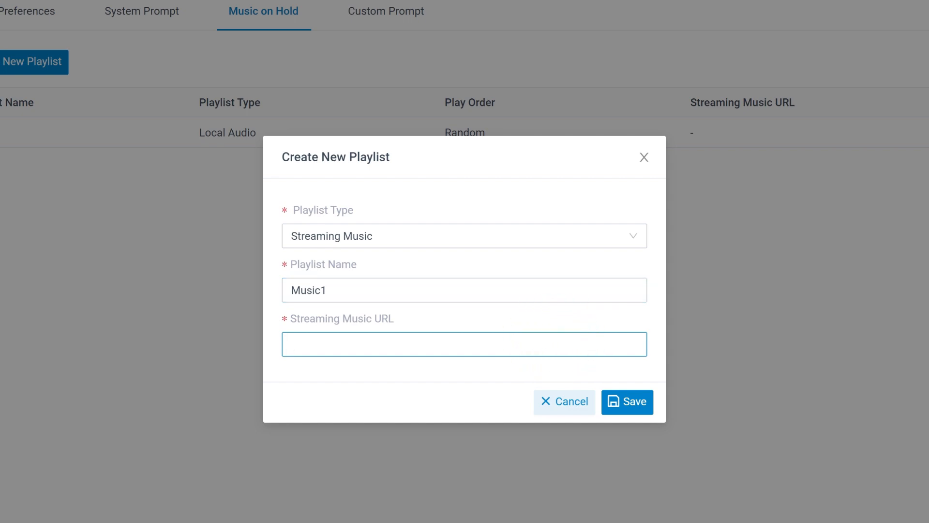
{"action": "right_click", "coordinate": [463, 344]}
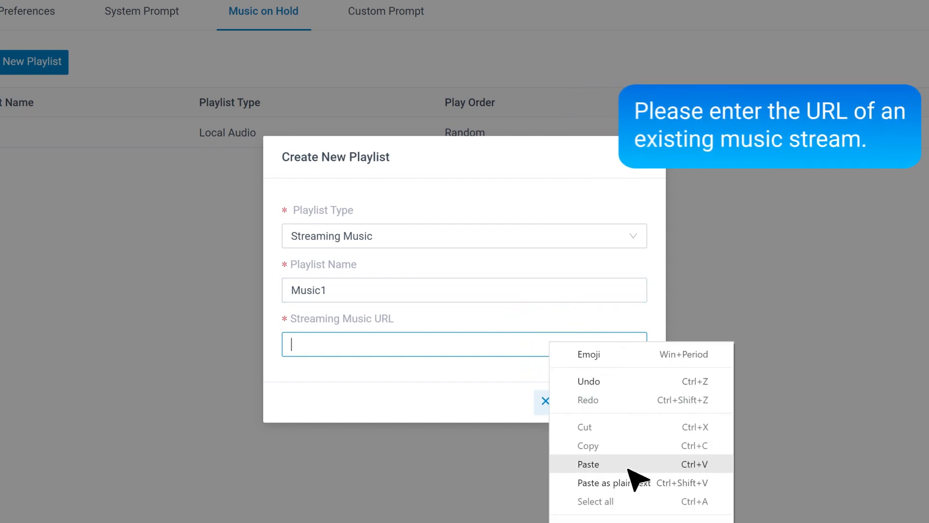
{"action": "left_click", "coordinate": [588, 463]}
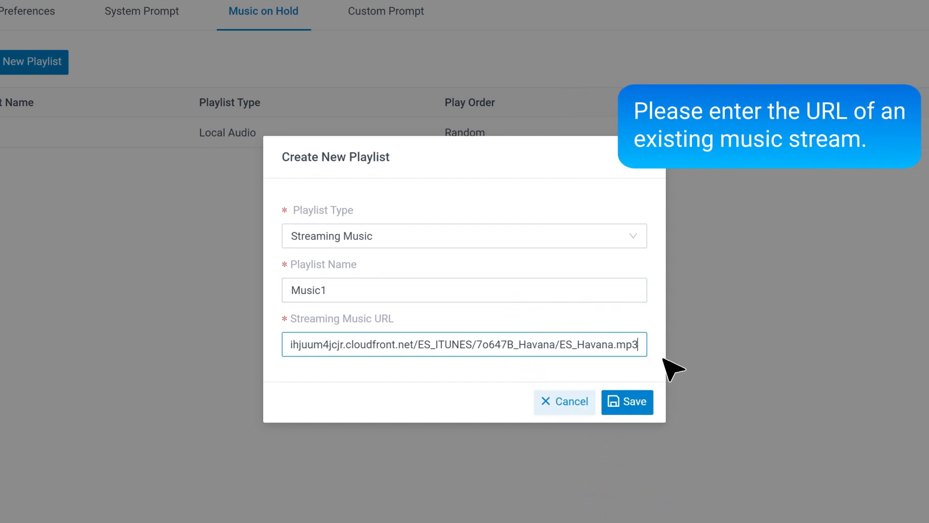
{"action": "left_click", "coordinate": [628, 401]}
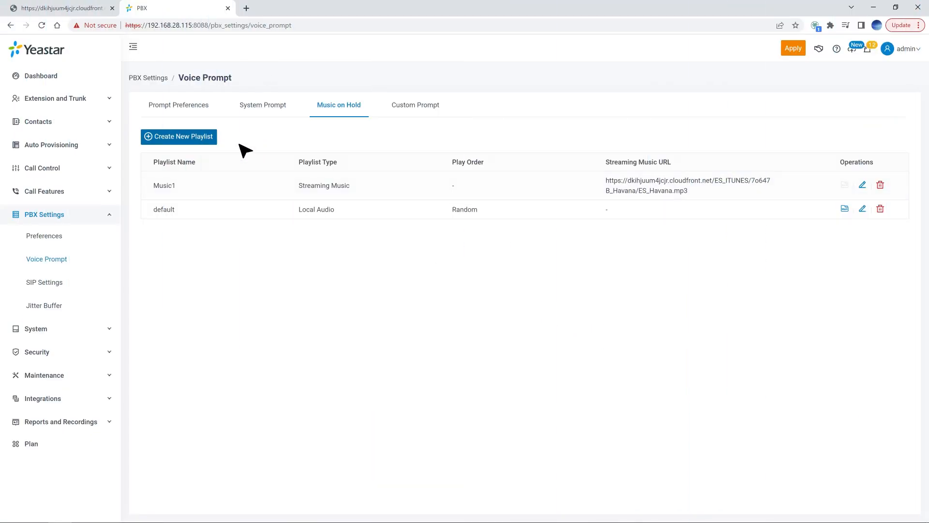
{"action": "mouse_move", "coordinate": [210, 115]}
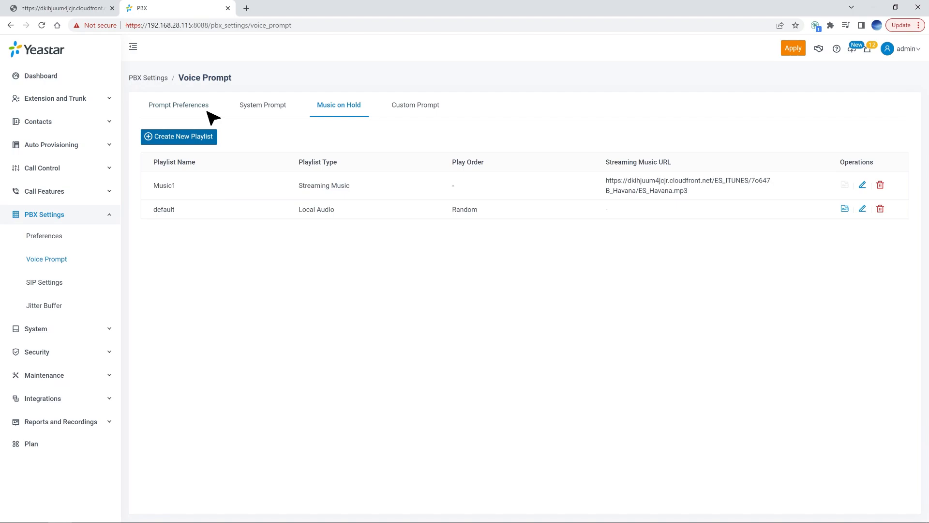
- Choose Music1 as the Music on Hold prompt in Prompt Preferences
{"action": "left_click", "coordinate": [178, 105]}
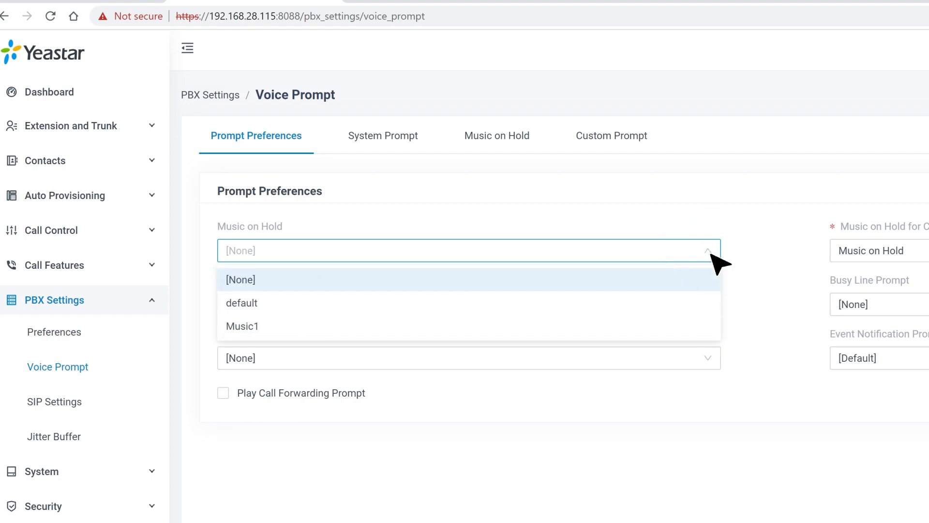
{"action": "left_click", "coordinate": [242, 326]}
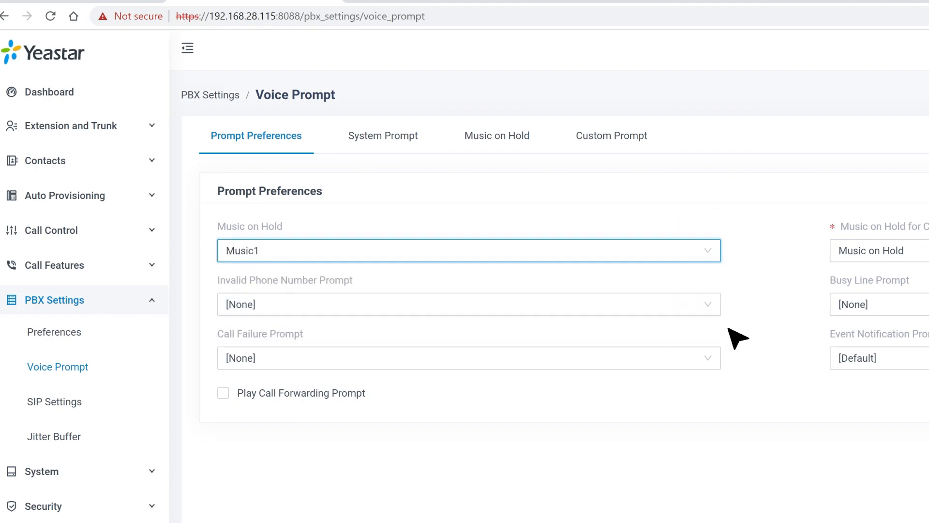